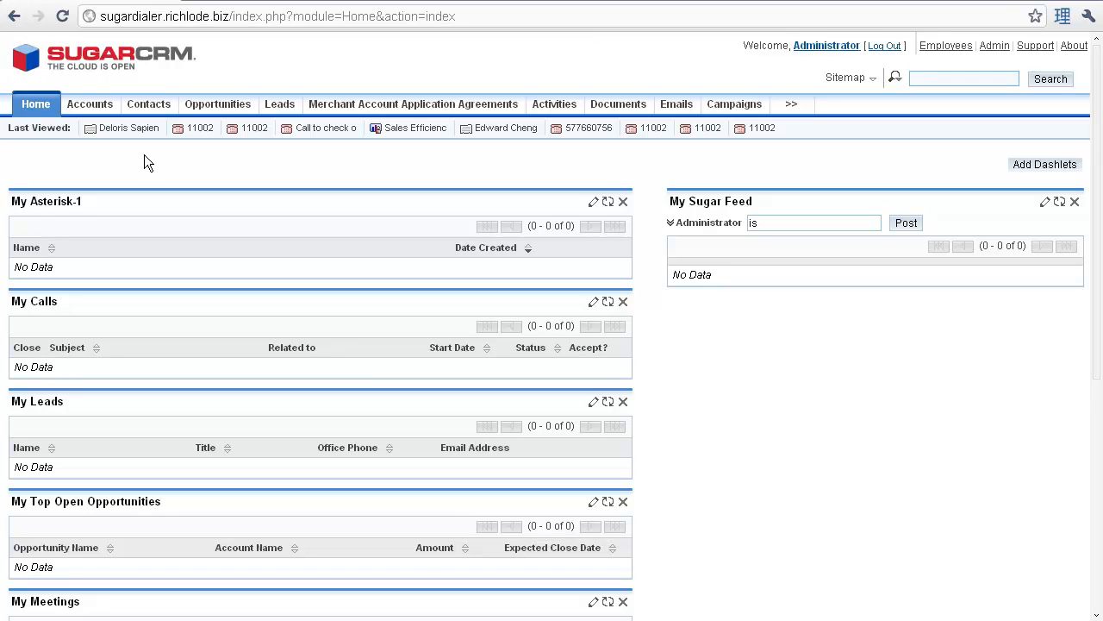
mouse_move(141, 138)
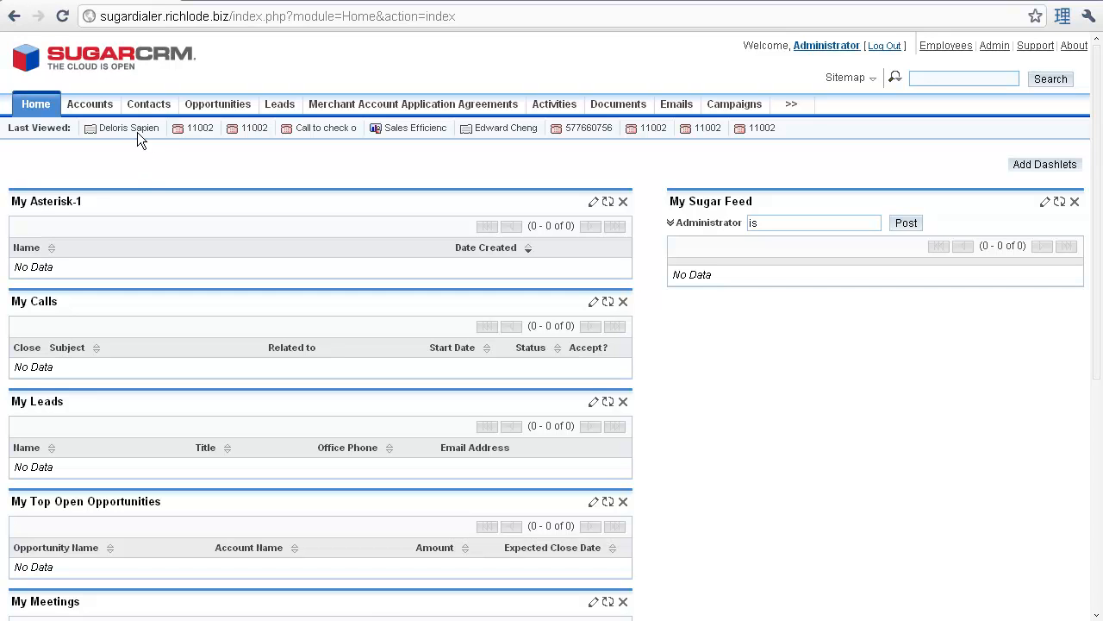
Step: Open the Contacts list of 200 records from the top navigation
left_click(148, 103)
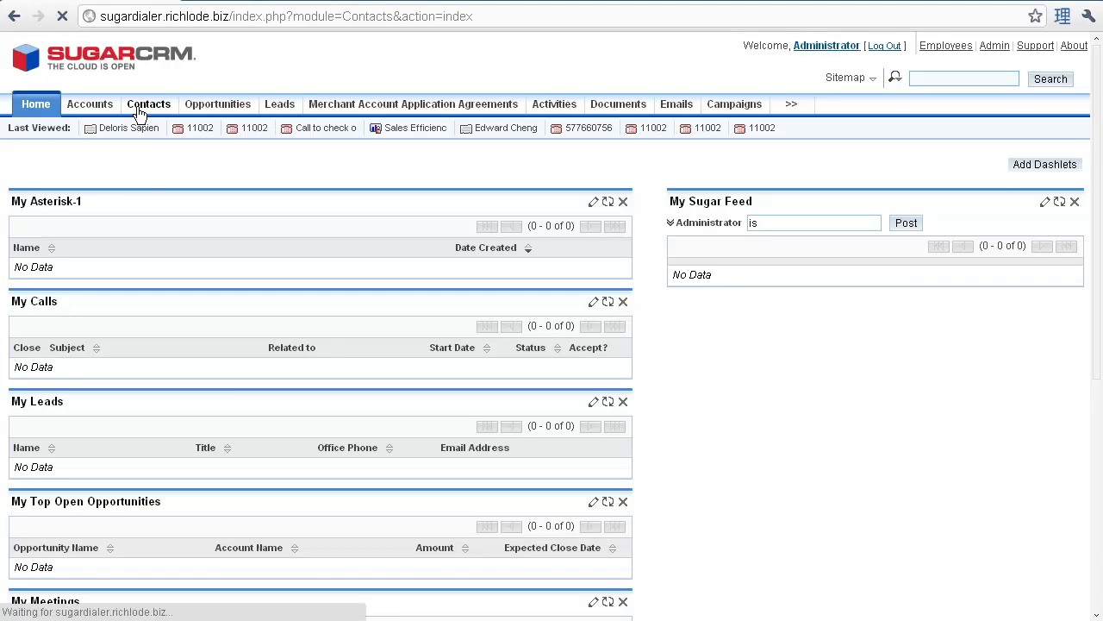
left_click(148, 103)
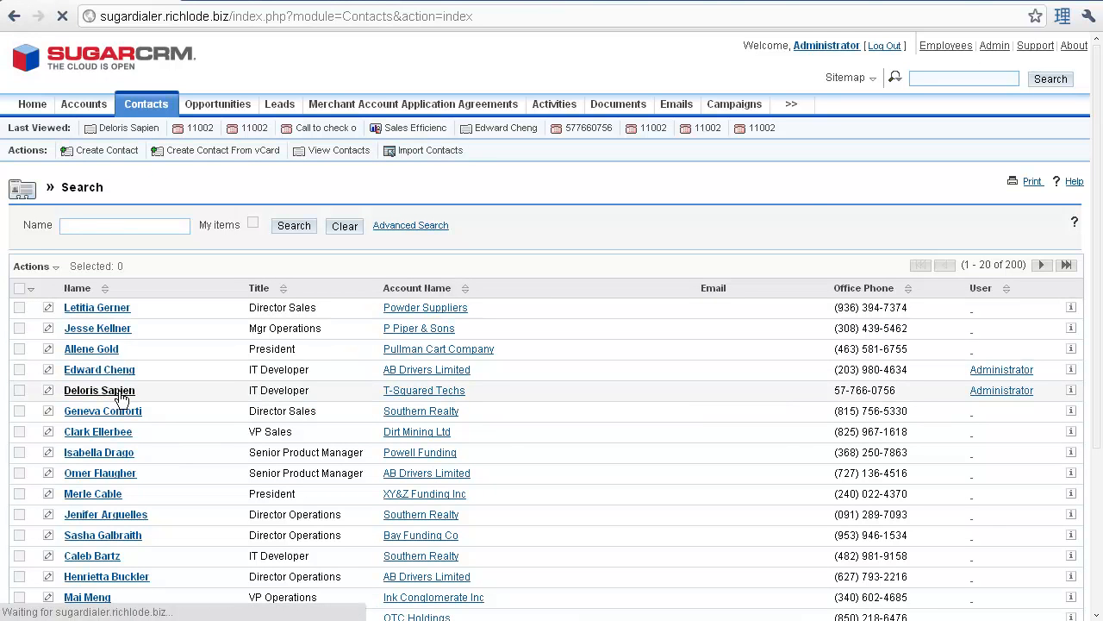
left_click(99, 391)
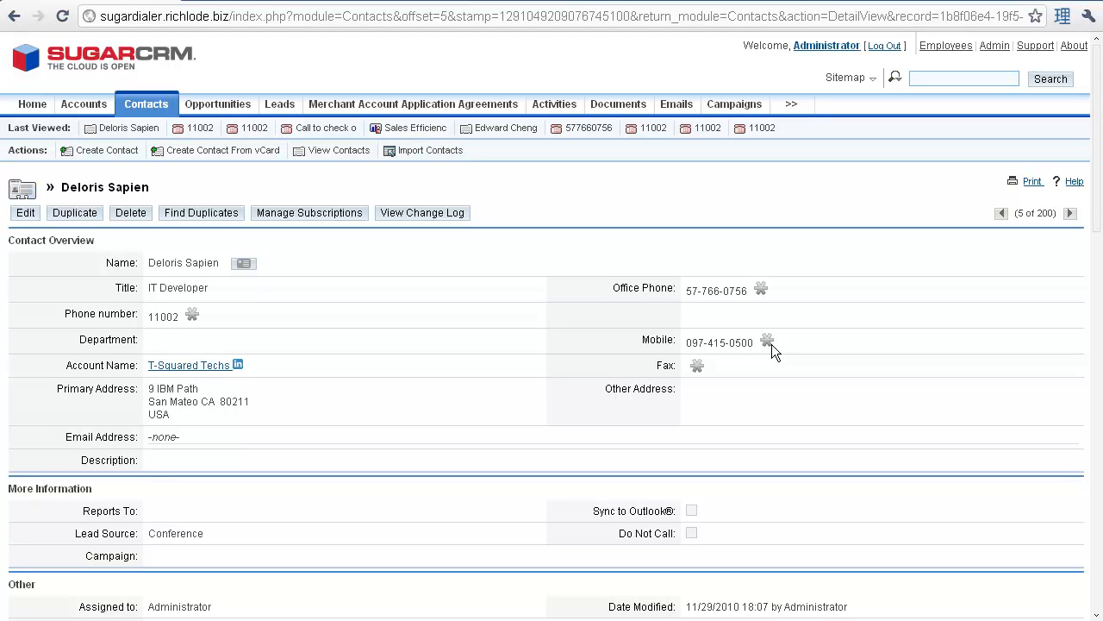
mouse_move(907, 545)
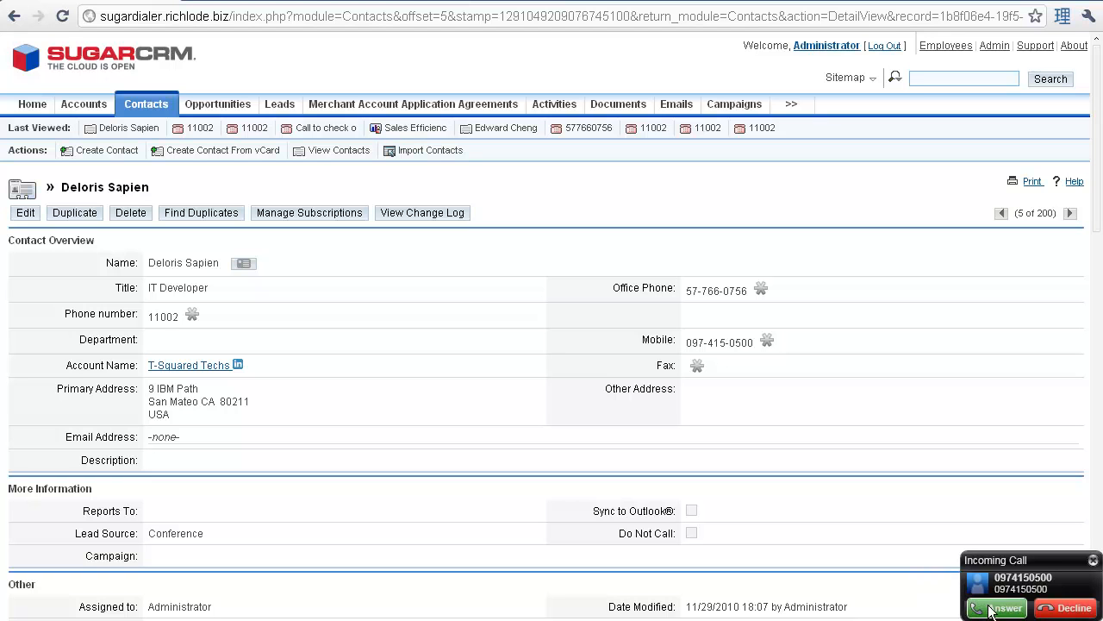
left_click(997, 608)
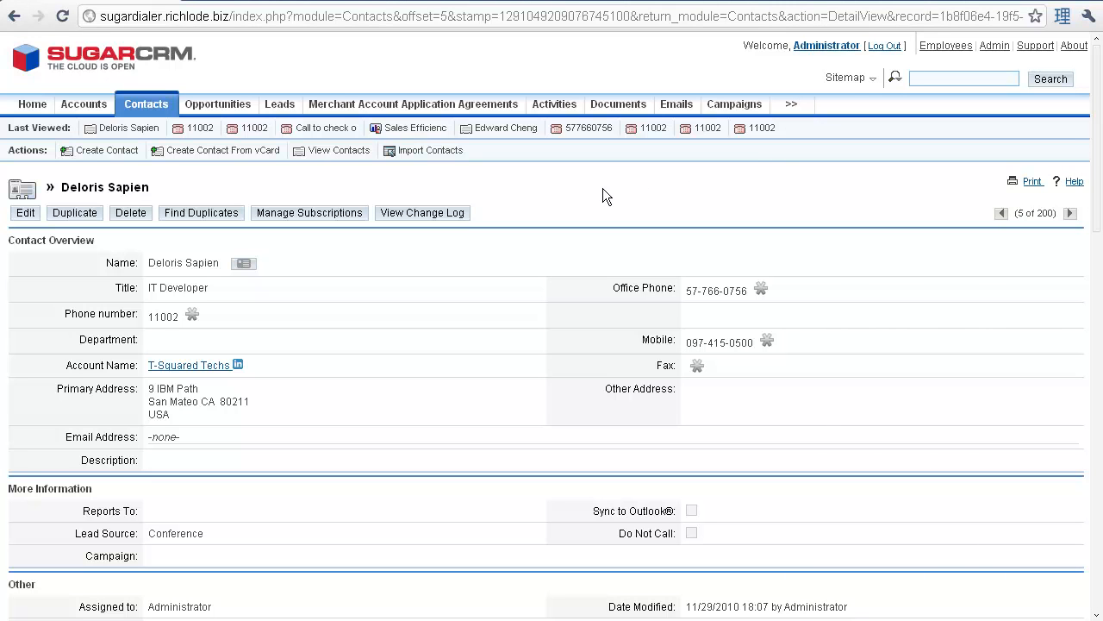
mouse_move(554, 105)
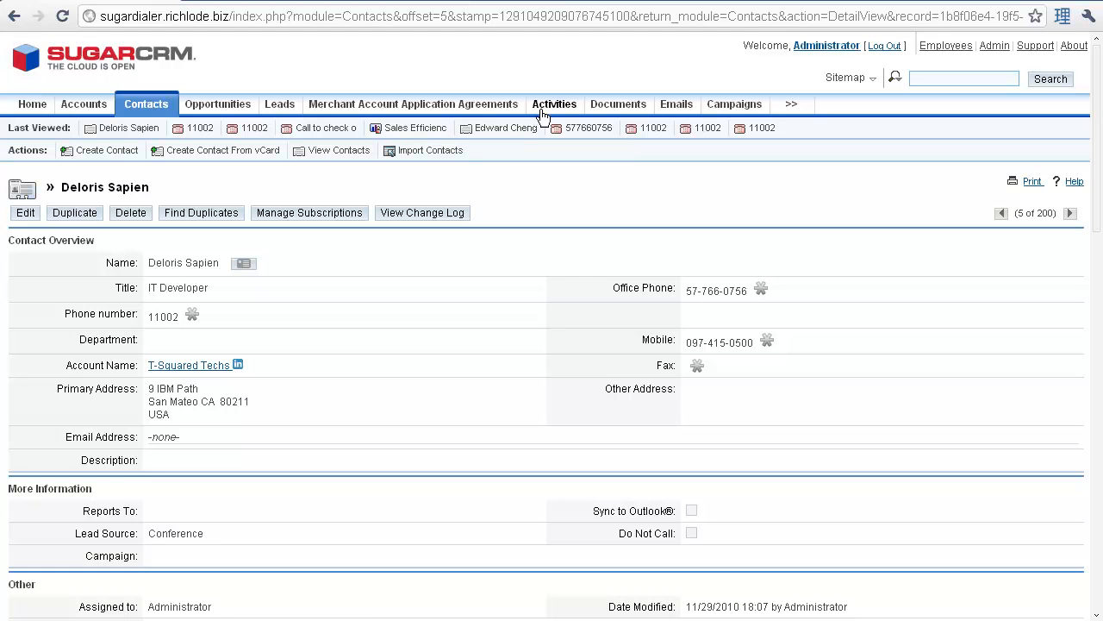
left_click(554, 103)
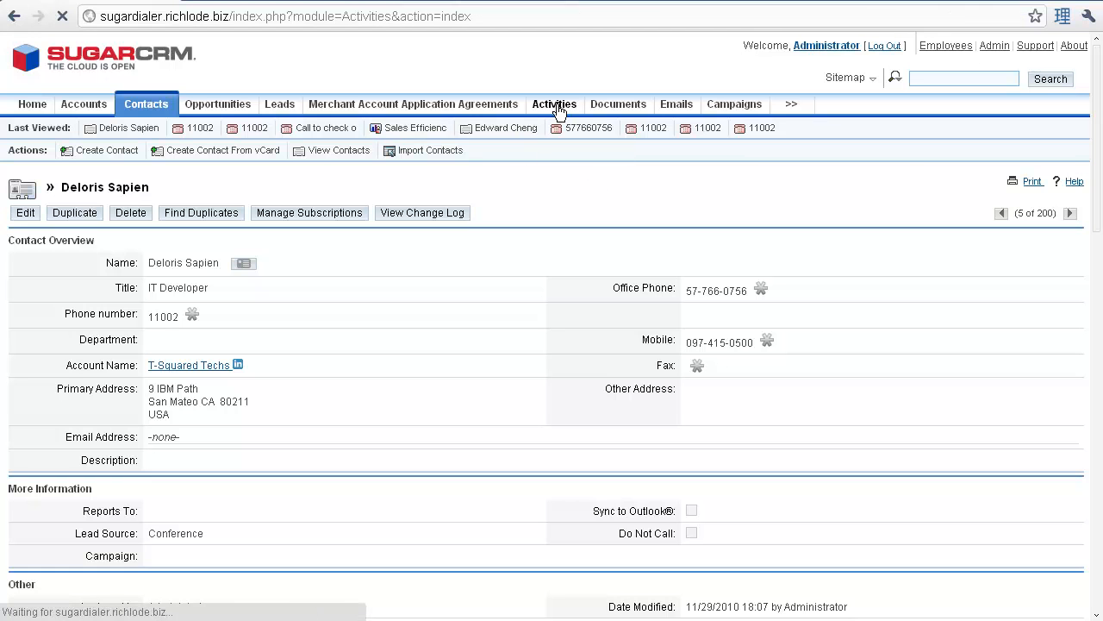
left_click(554, 103)
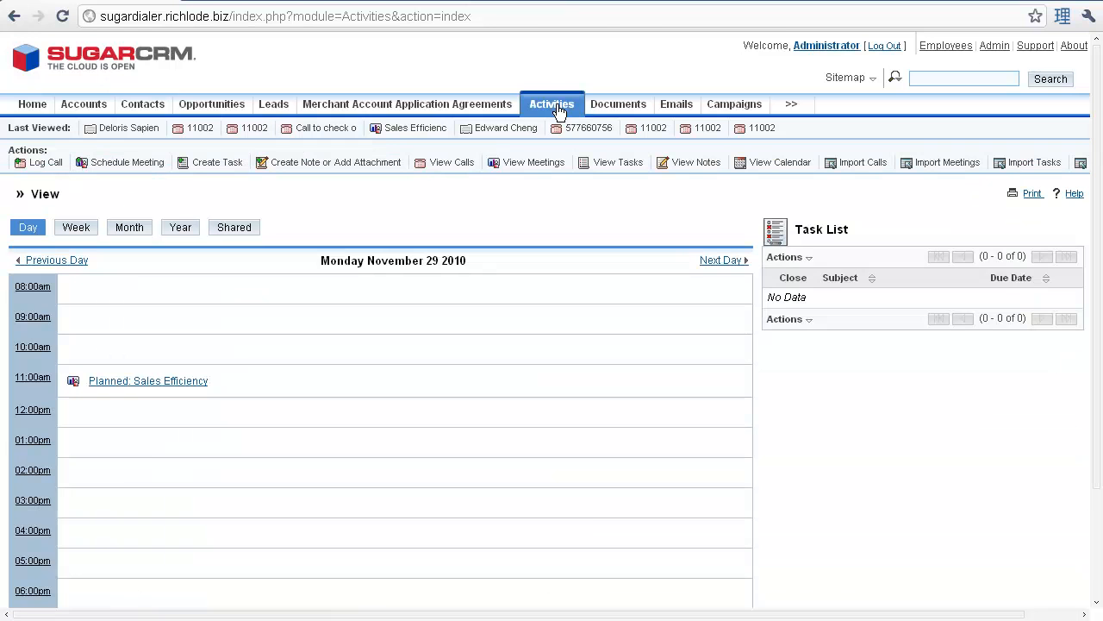
left_click(452, 162)
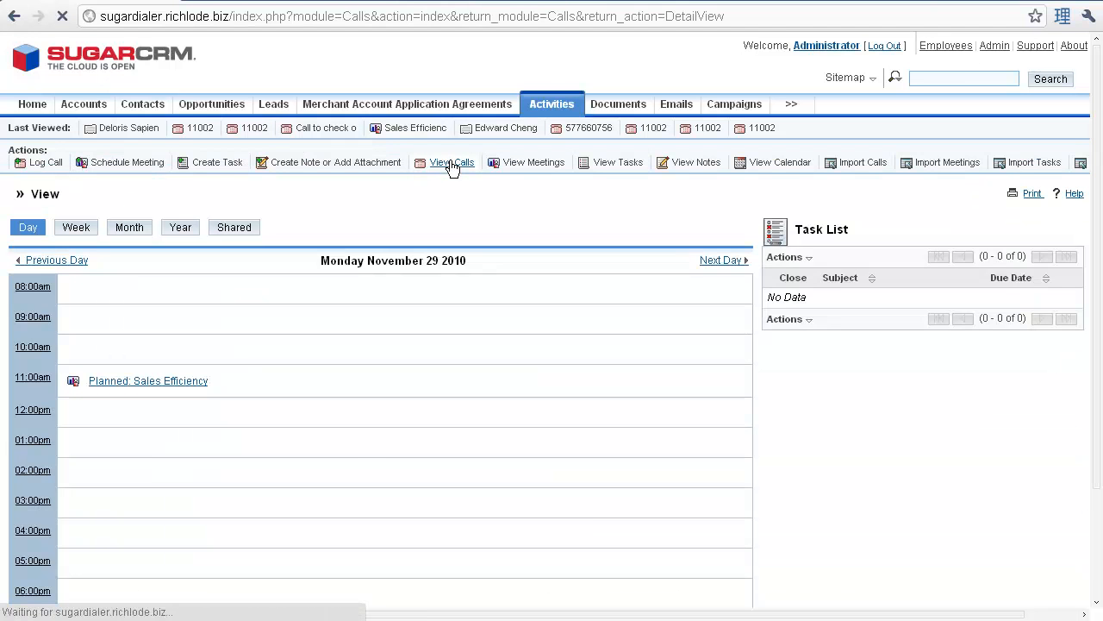
left_click(452, 162)
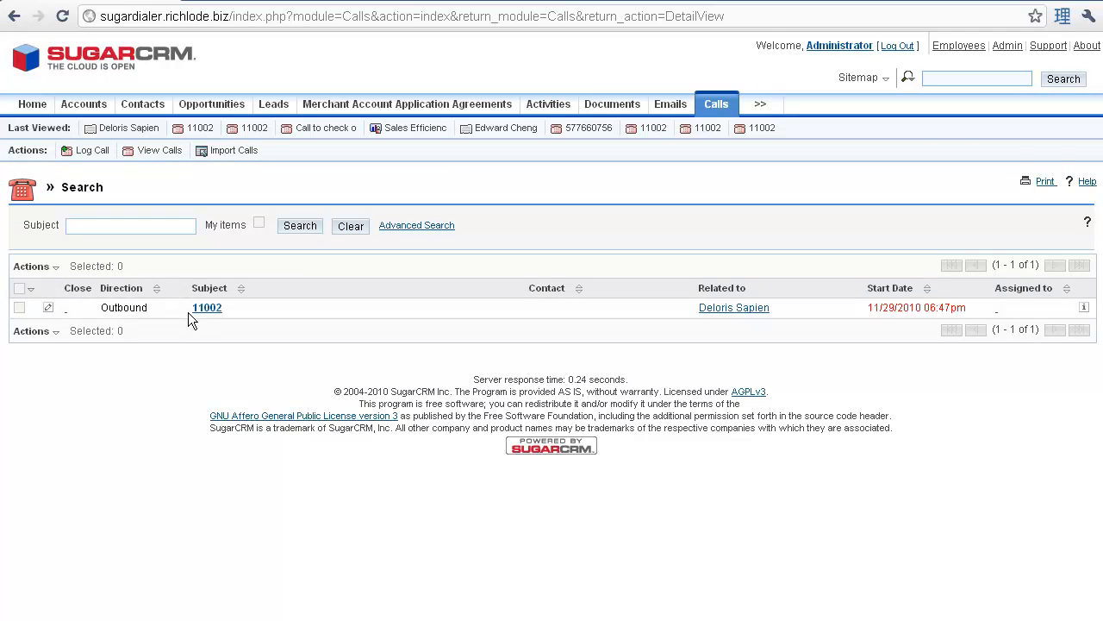
left_click(207, 307)
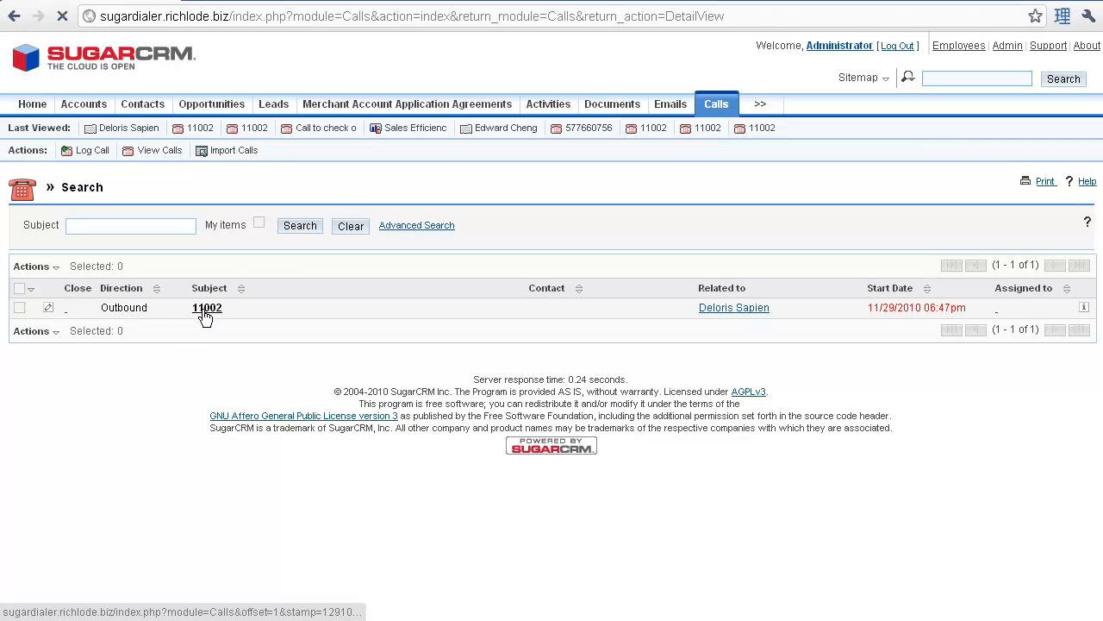
left_click(206, 308)
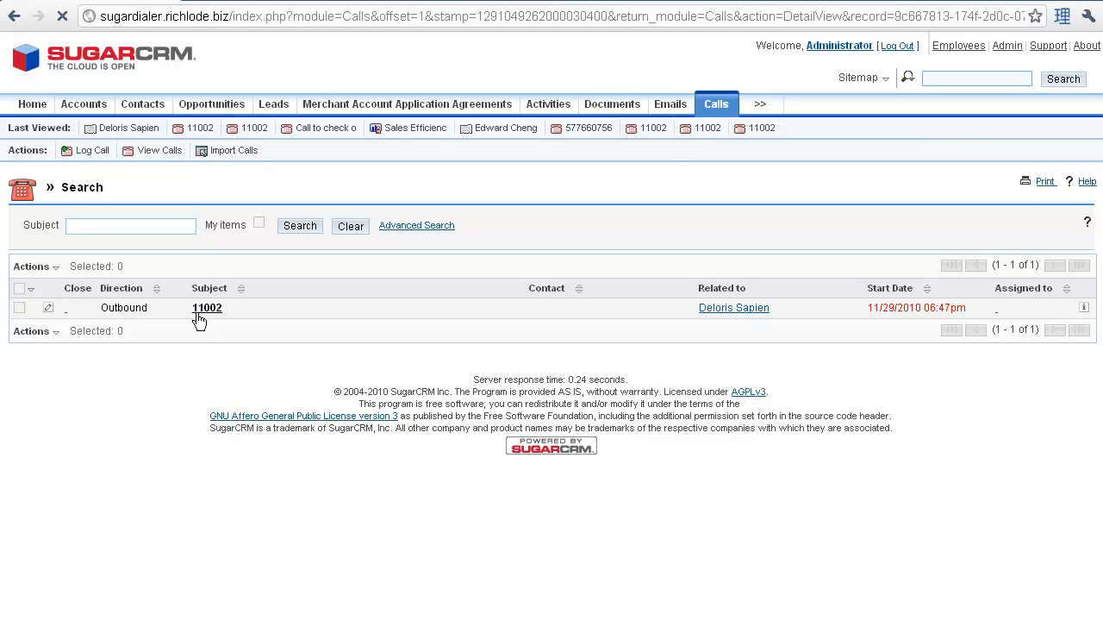
Step: Open call 11002's detail record and download its WAV recording
left_click(207, 308)
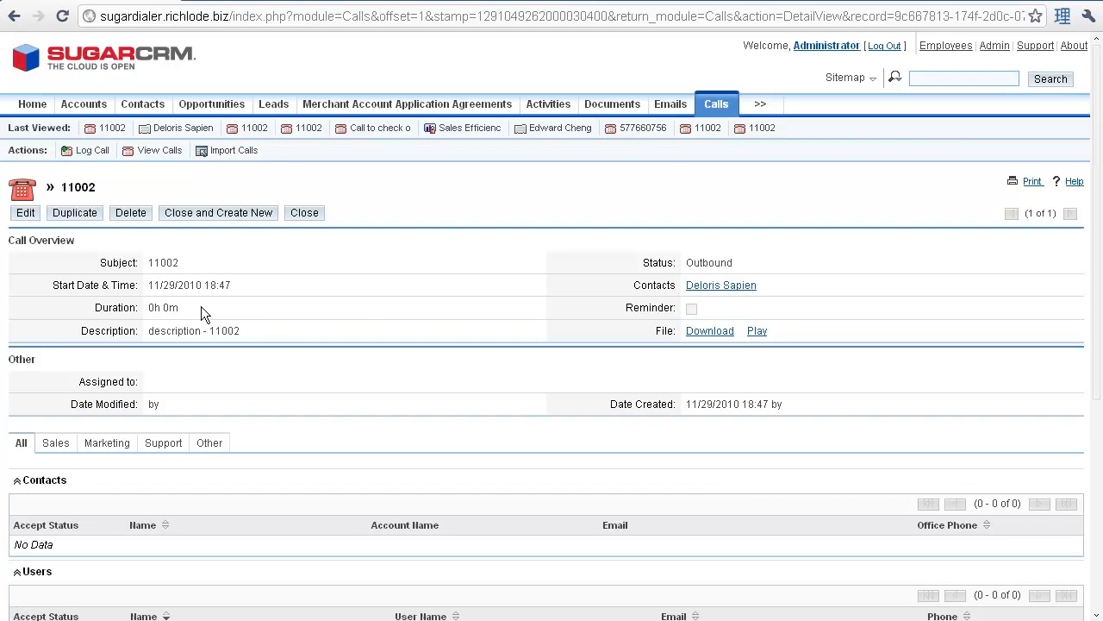
mouse_move(757, 330)
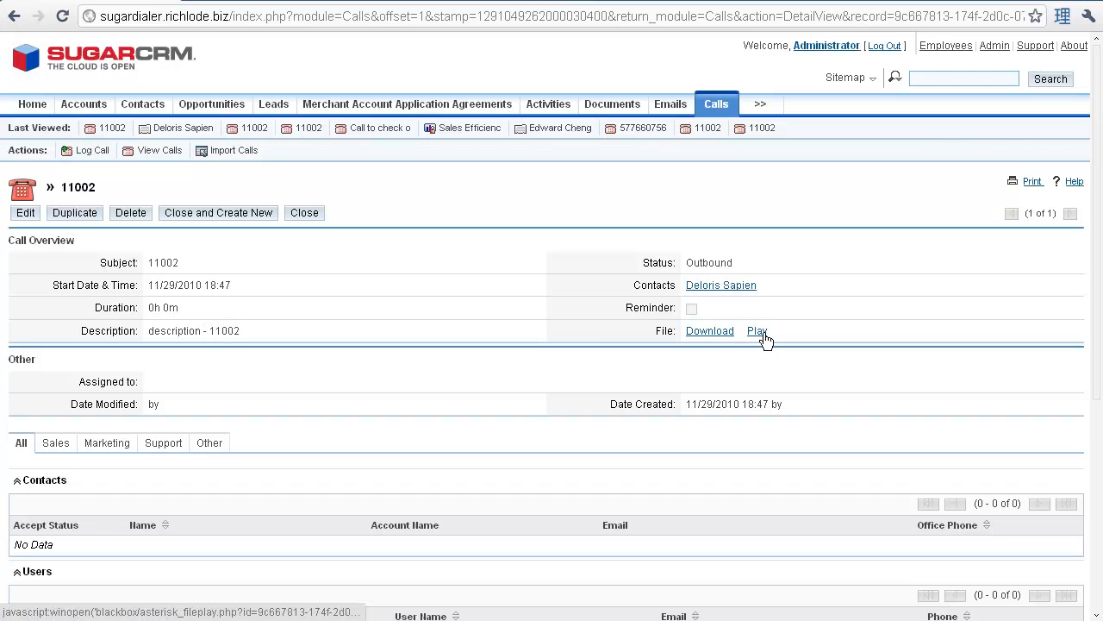
mouse_move(710, 330)
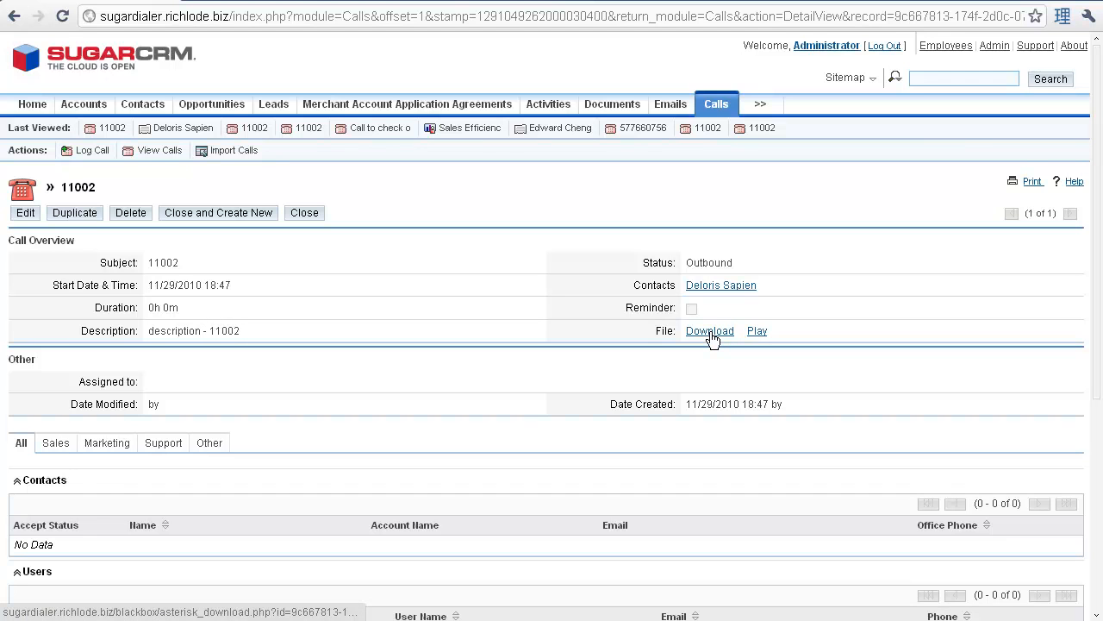
left_click(709, 330)
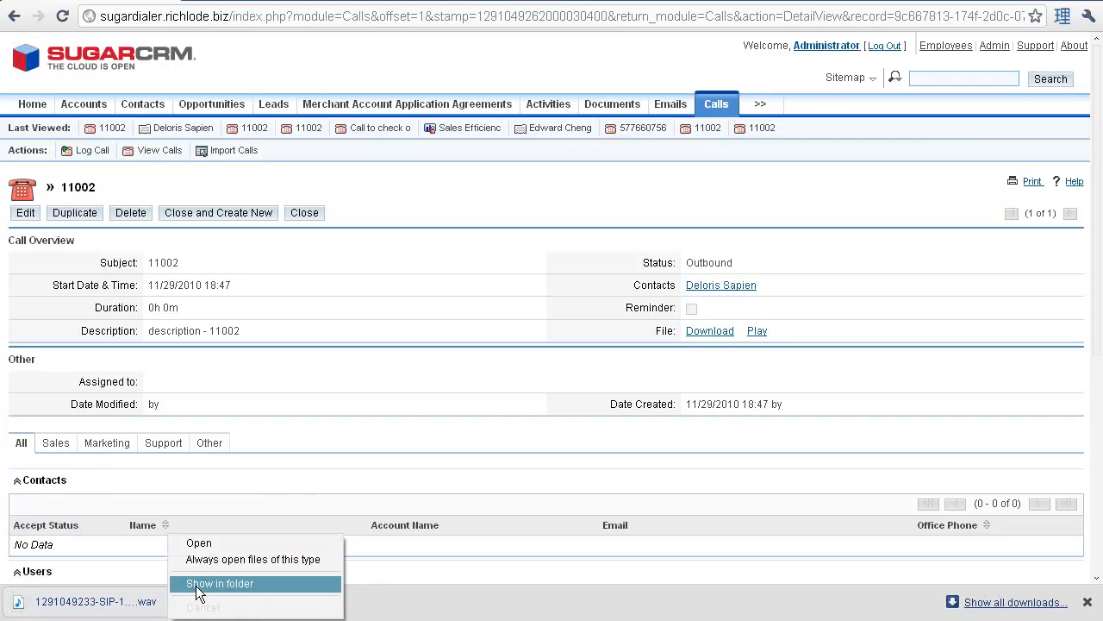
left_click(220, 583)
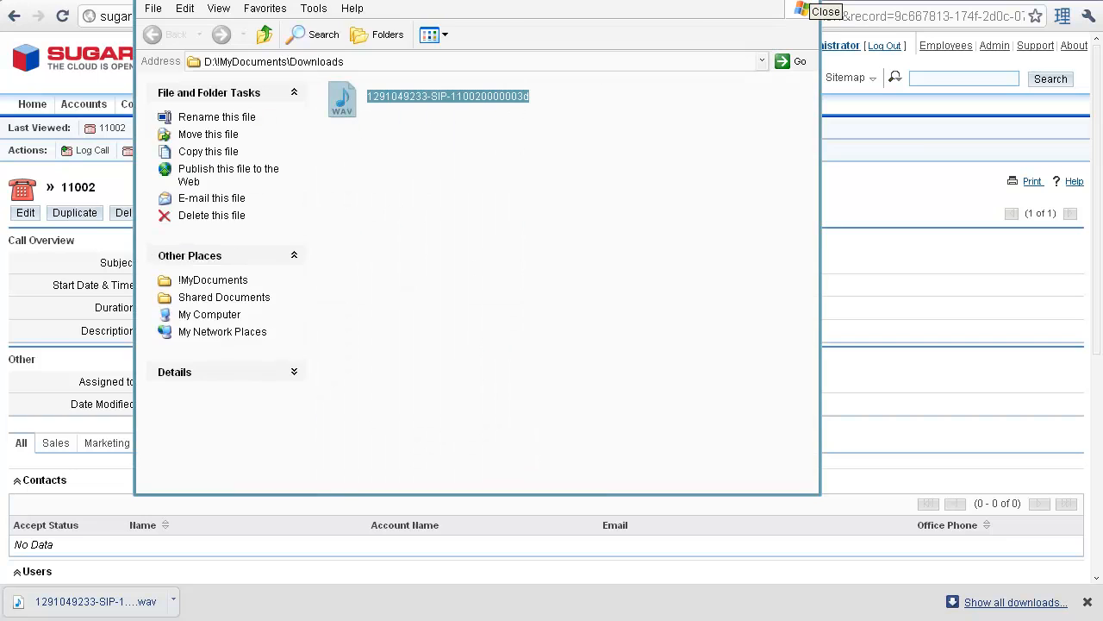
left_click(825, 11)
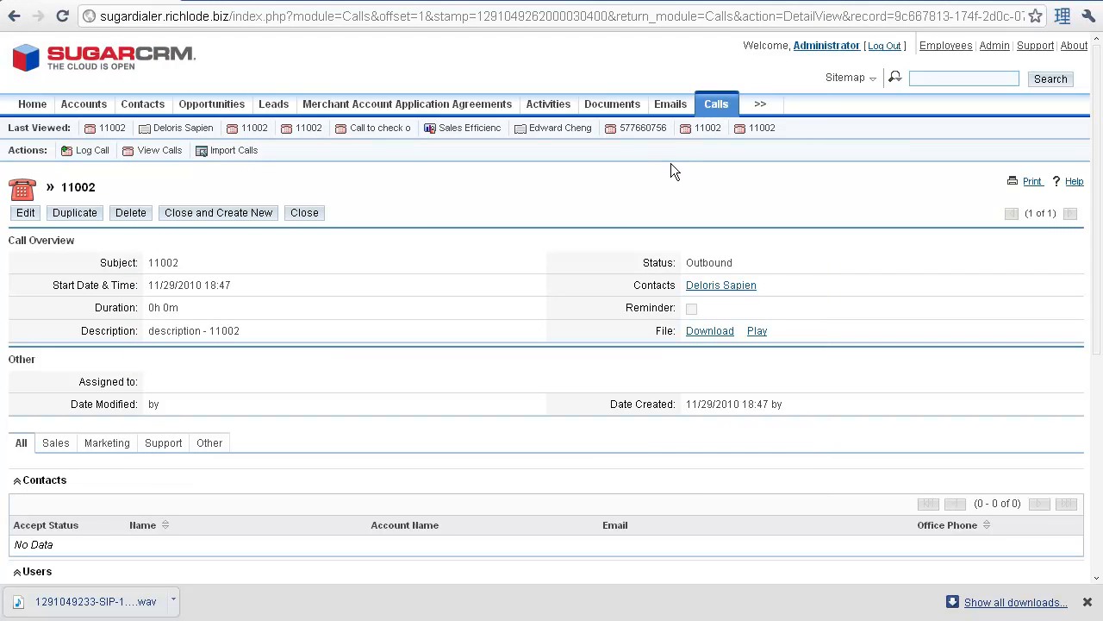